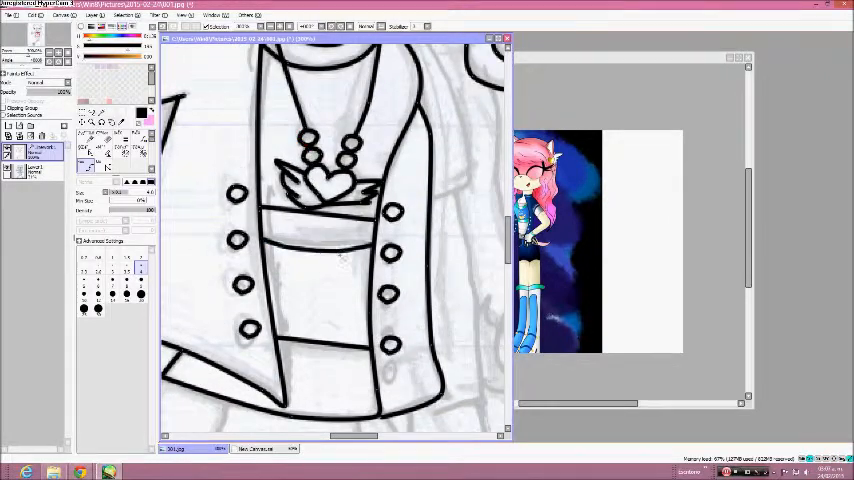
Zoom to the jacket front to ink the small round buttons.
scroll(down, 3)
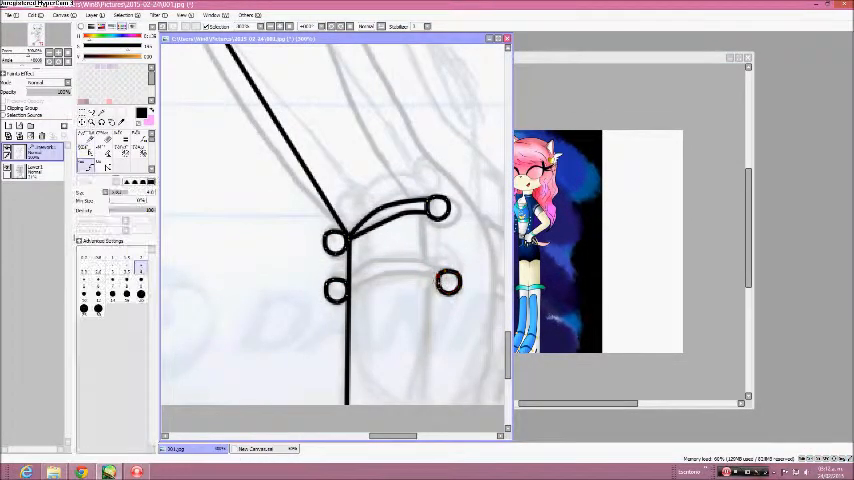
Ink the outline of the girl's eye with its tall oval pupil.
drag(340, 284, 444, 278)
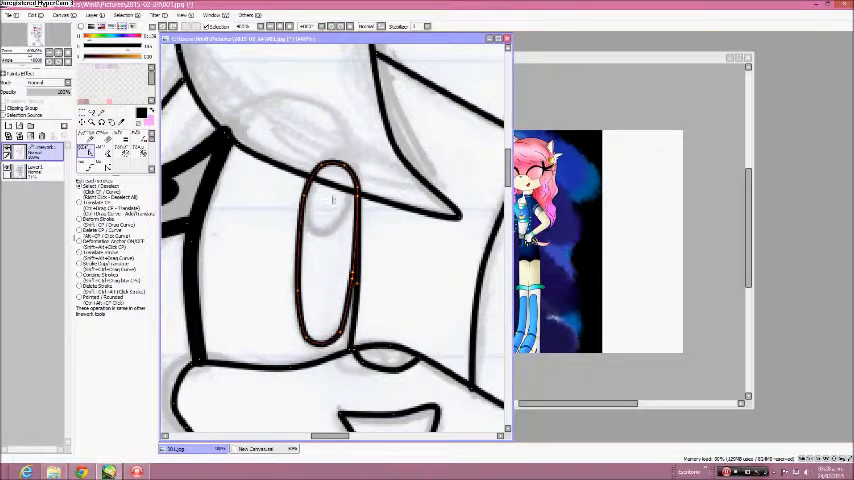
drag(356, 200, 344, 350)
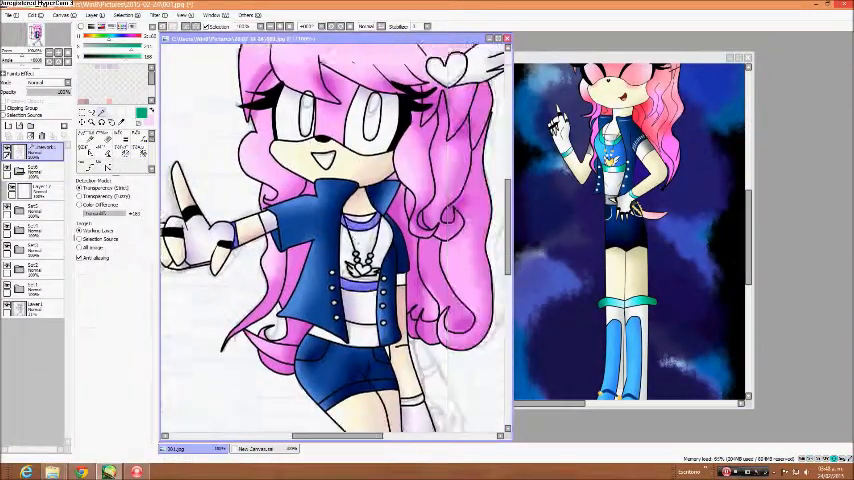
Scroll down to the legs to finish colouring the blue-and-white boots.
scroll(down, 3)
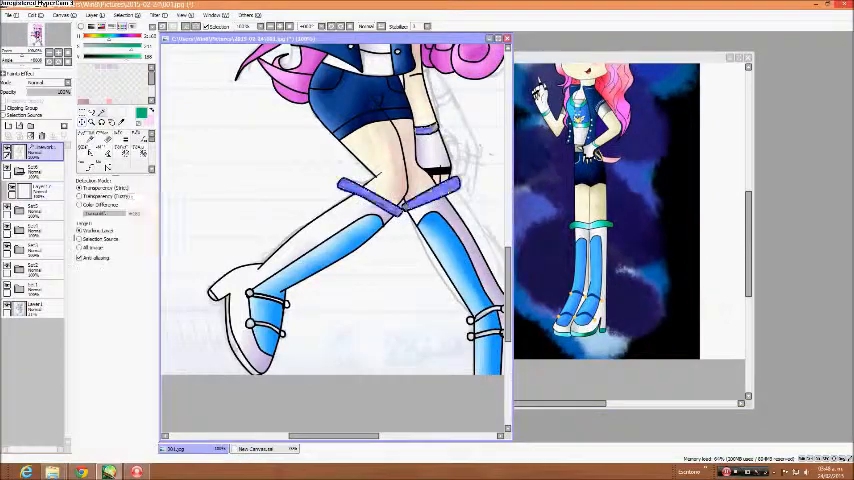